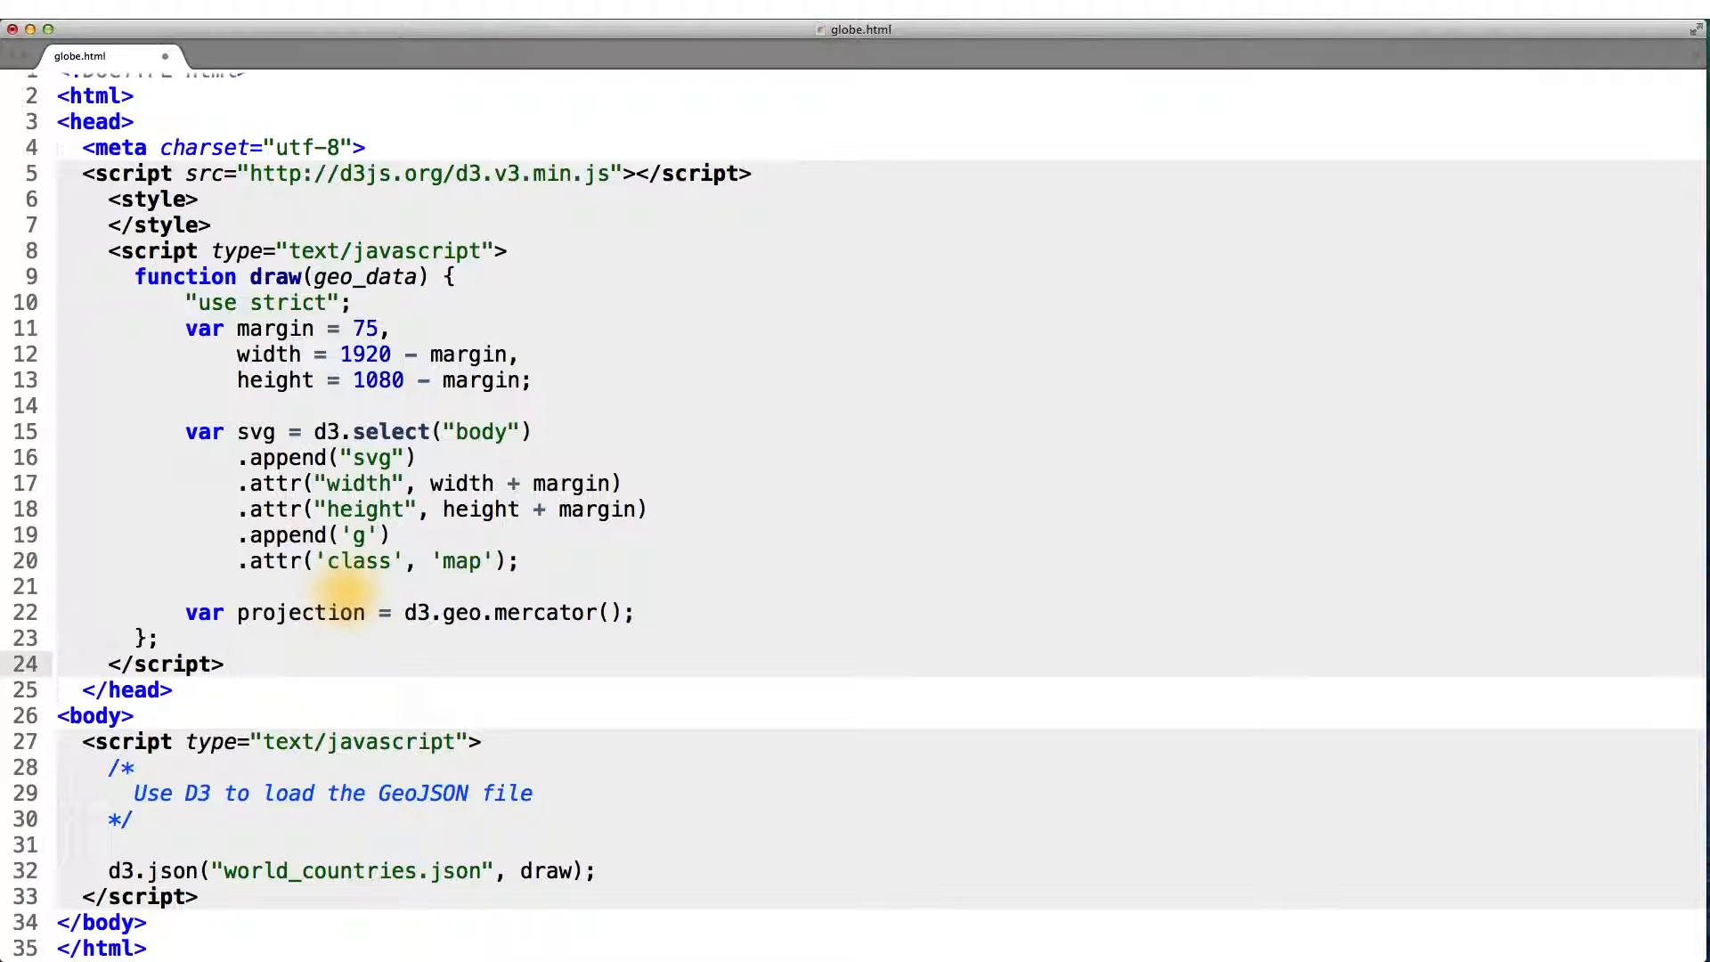
Add 'var path = d3.geo.path()' below the Mercator projection in draw()
click(225, 662)
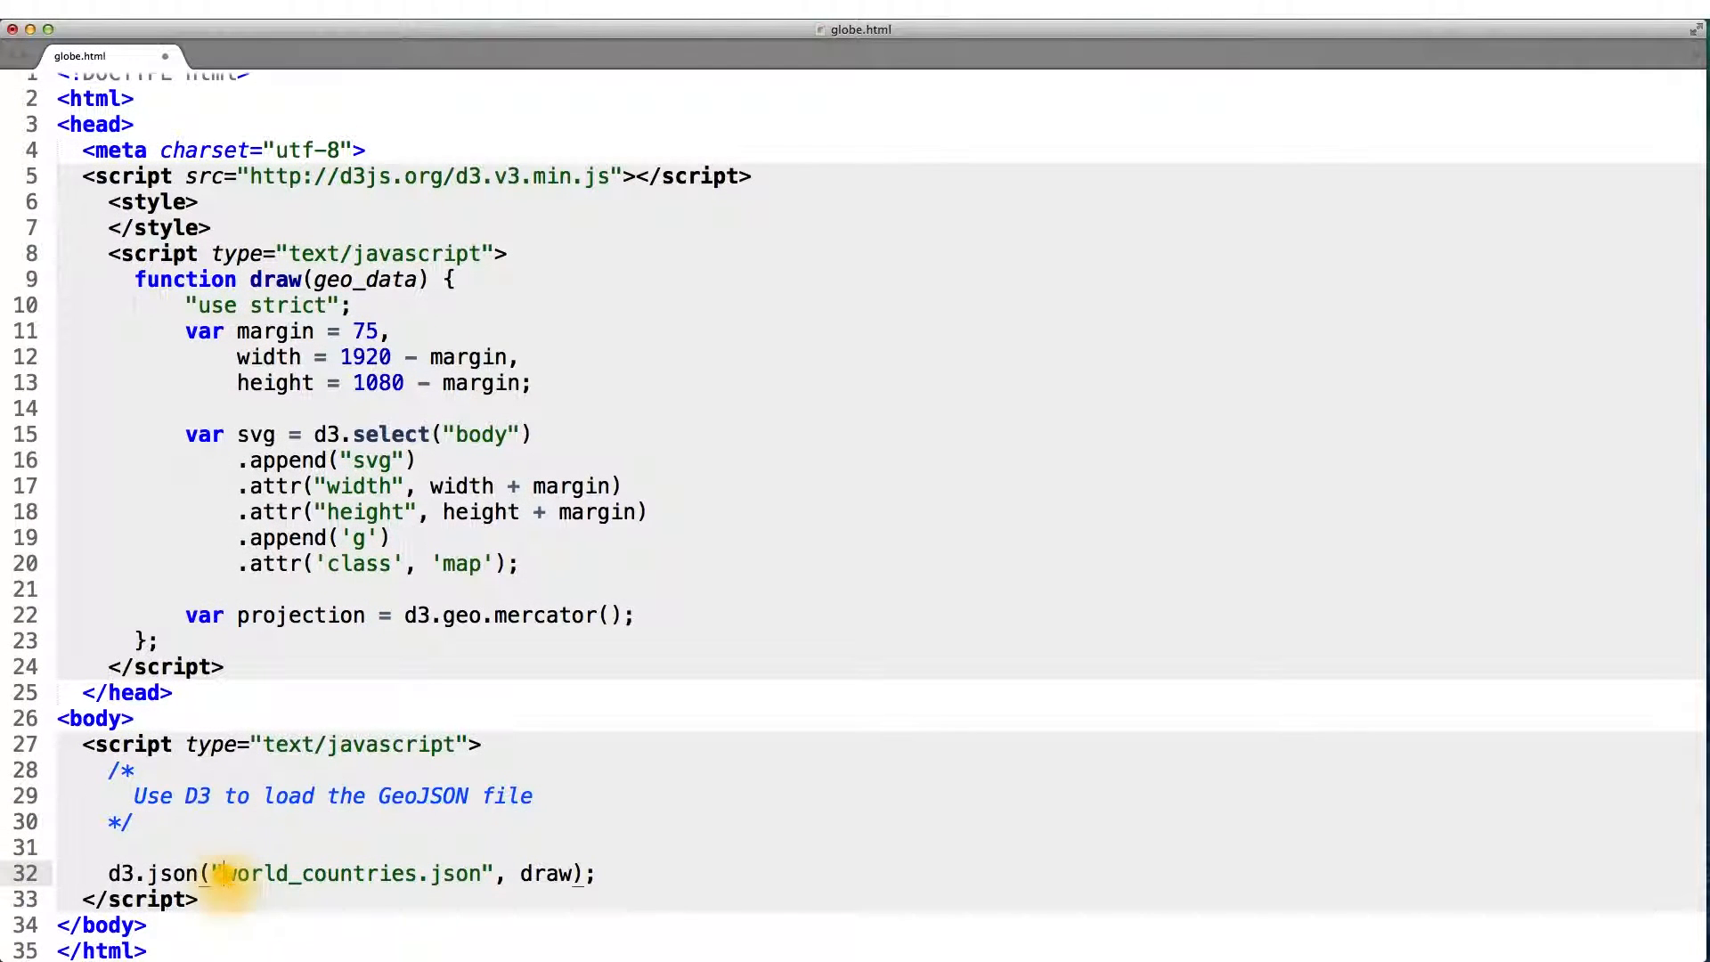
double_click(349, 873)
text(var path = d3.geo.path())
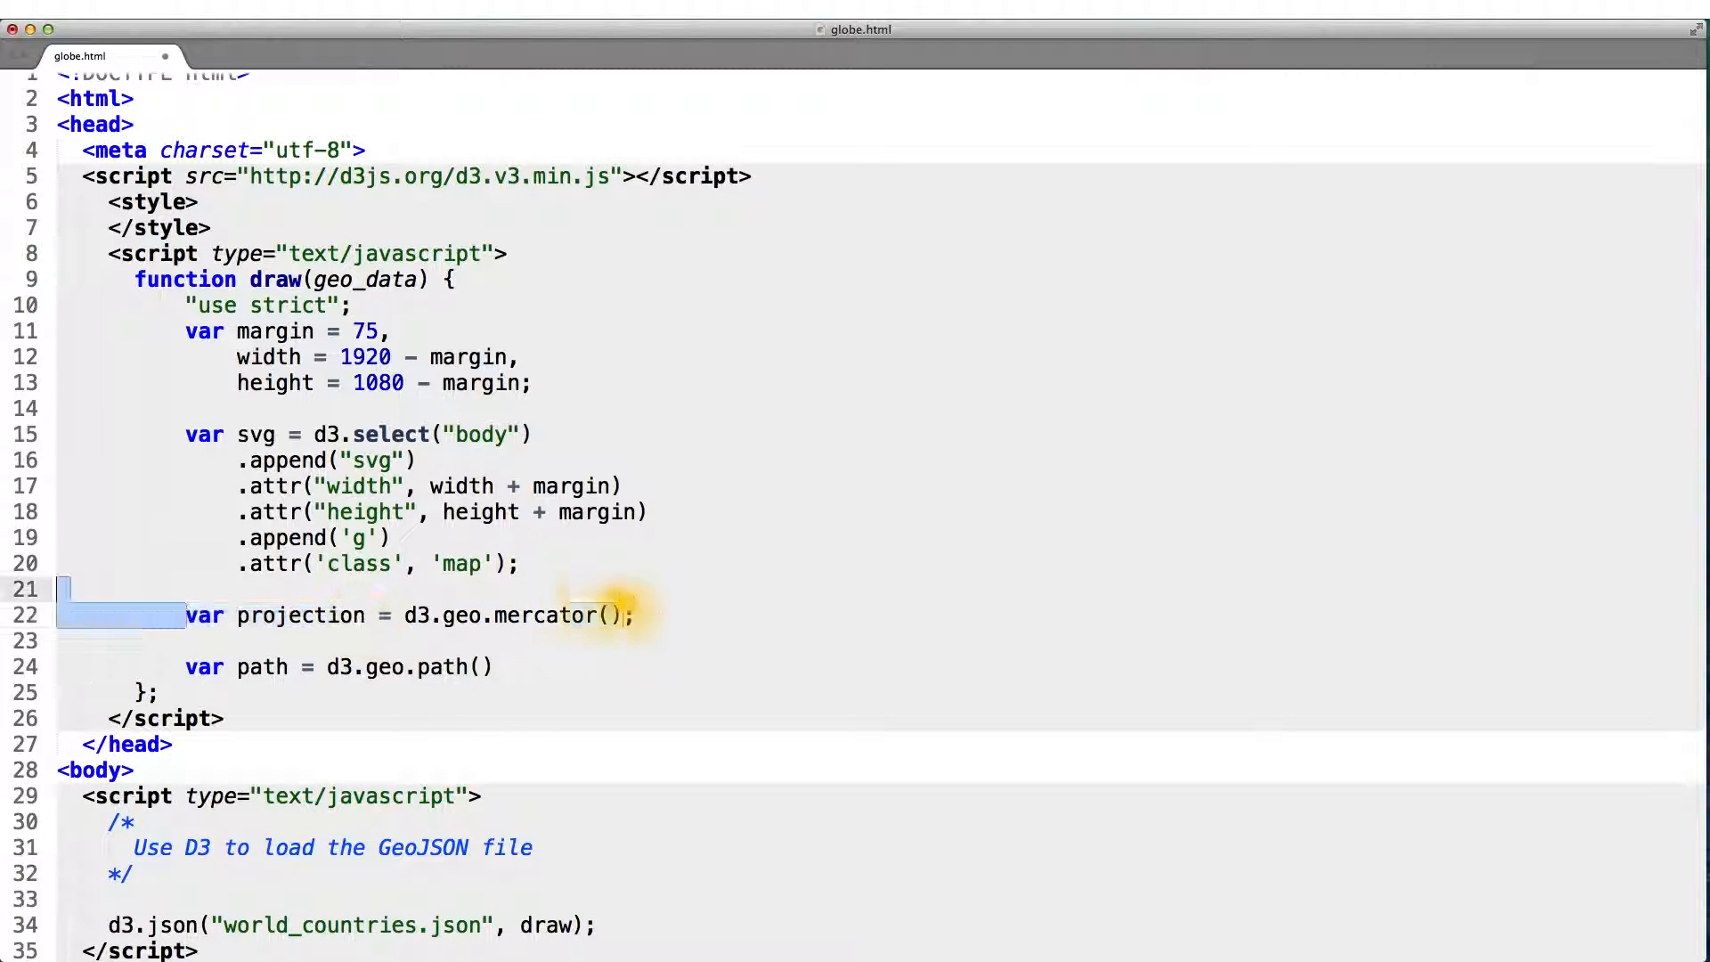
triple_click(409, 615)
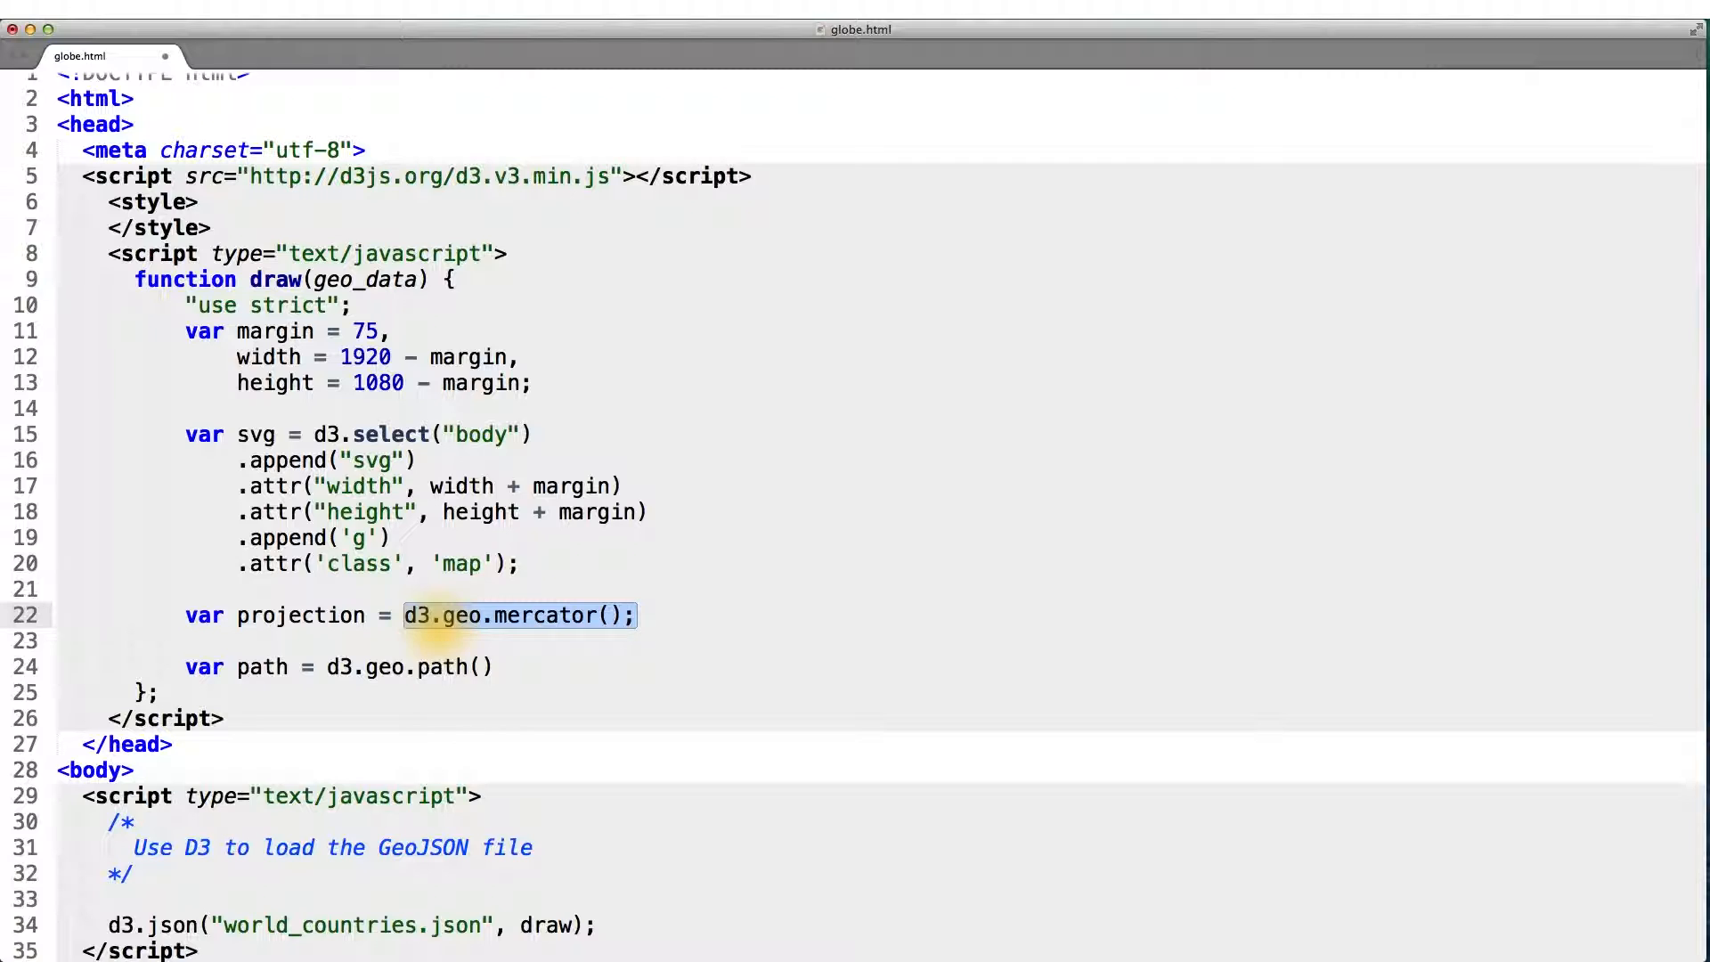
click(202, 666)
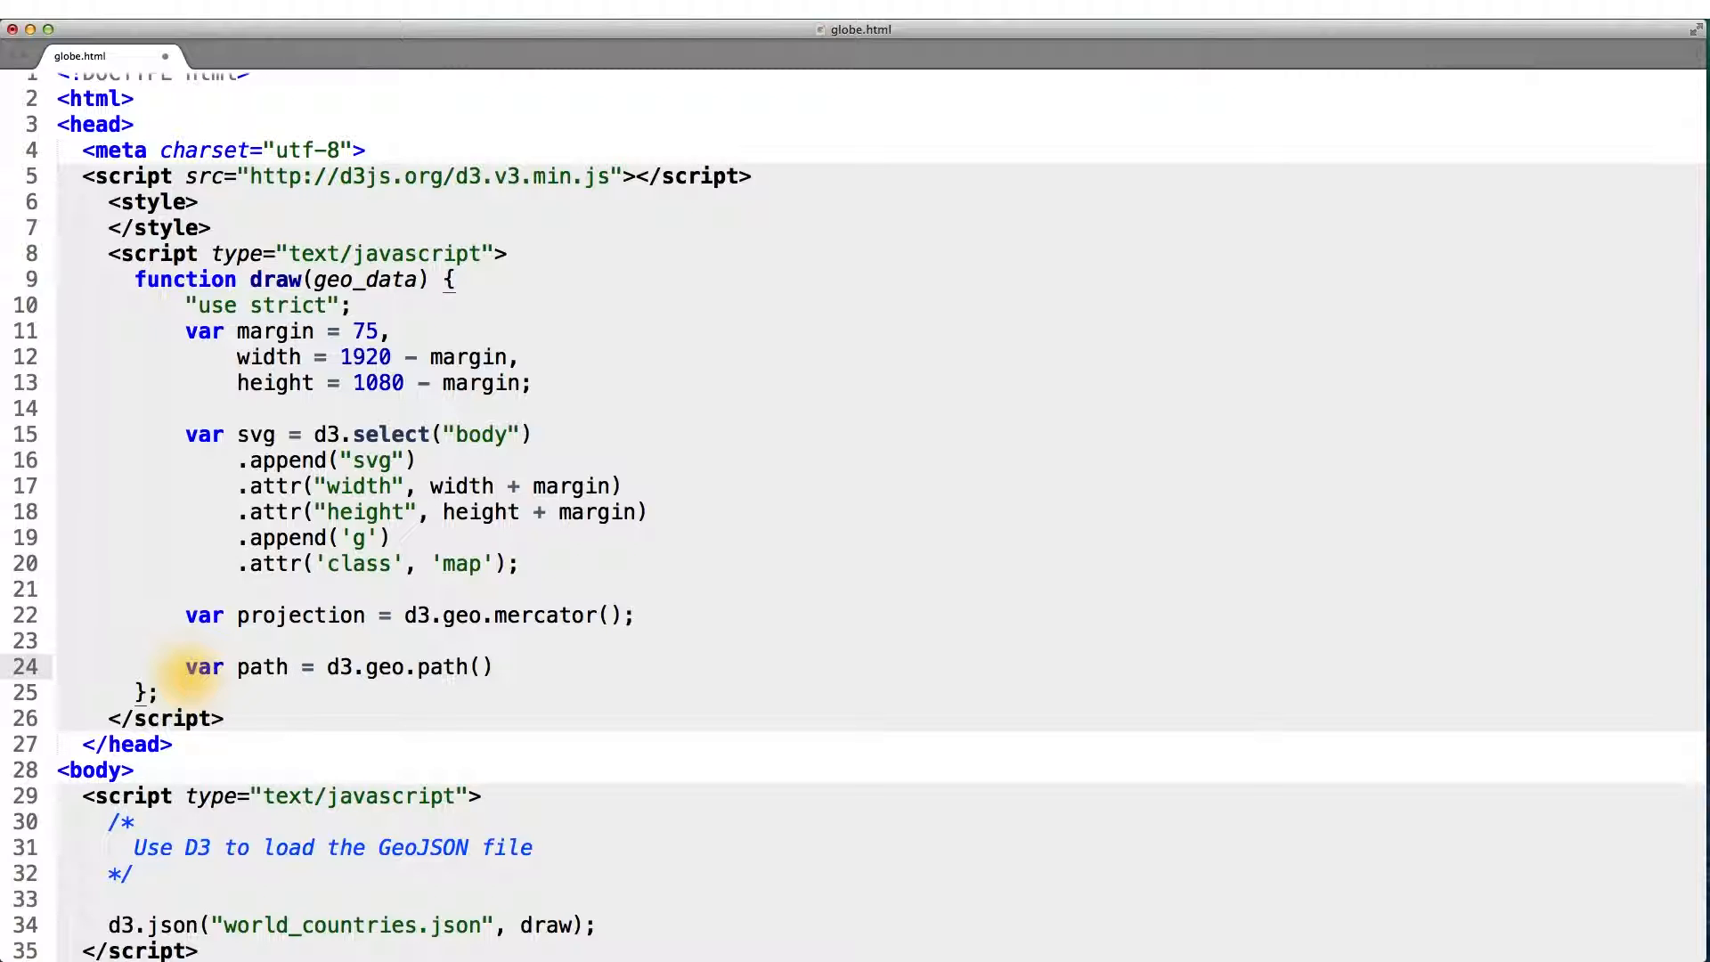
drag(185, 667, 158, 691)
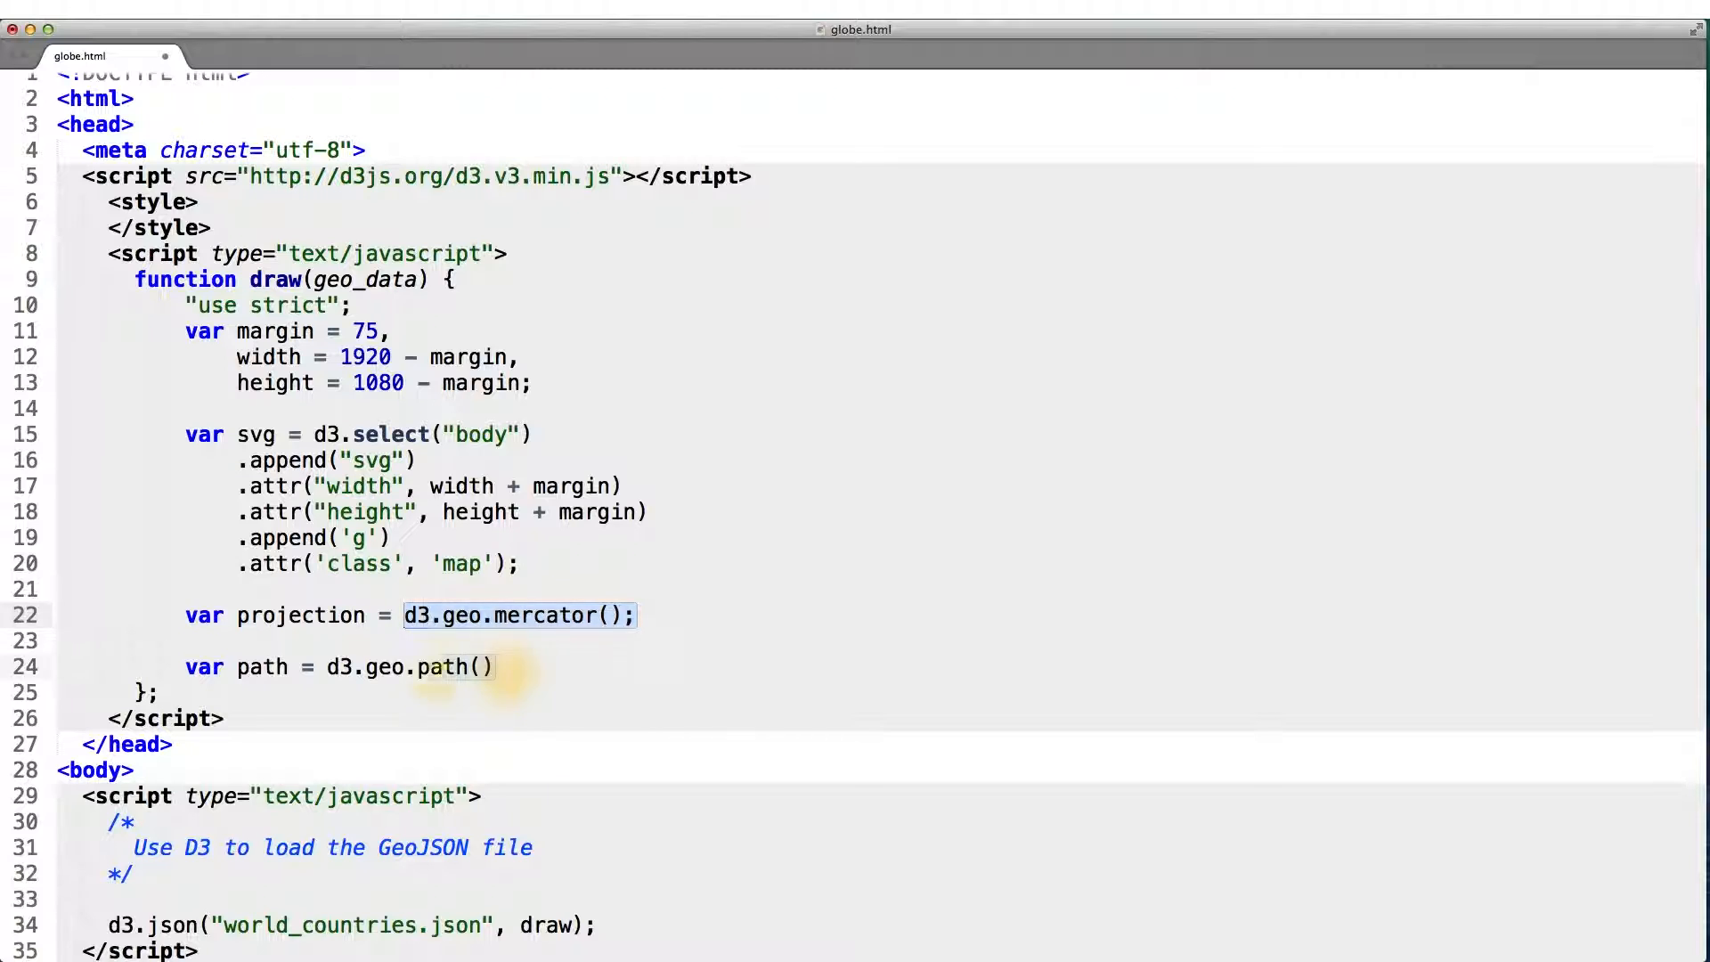
double_click(409, 667)
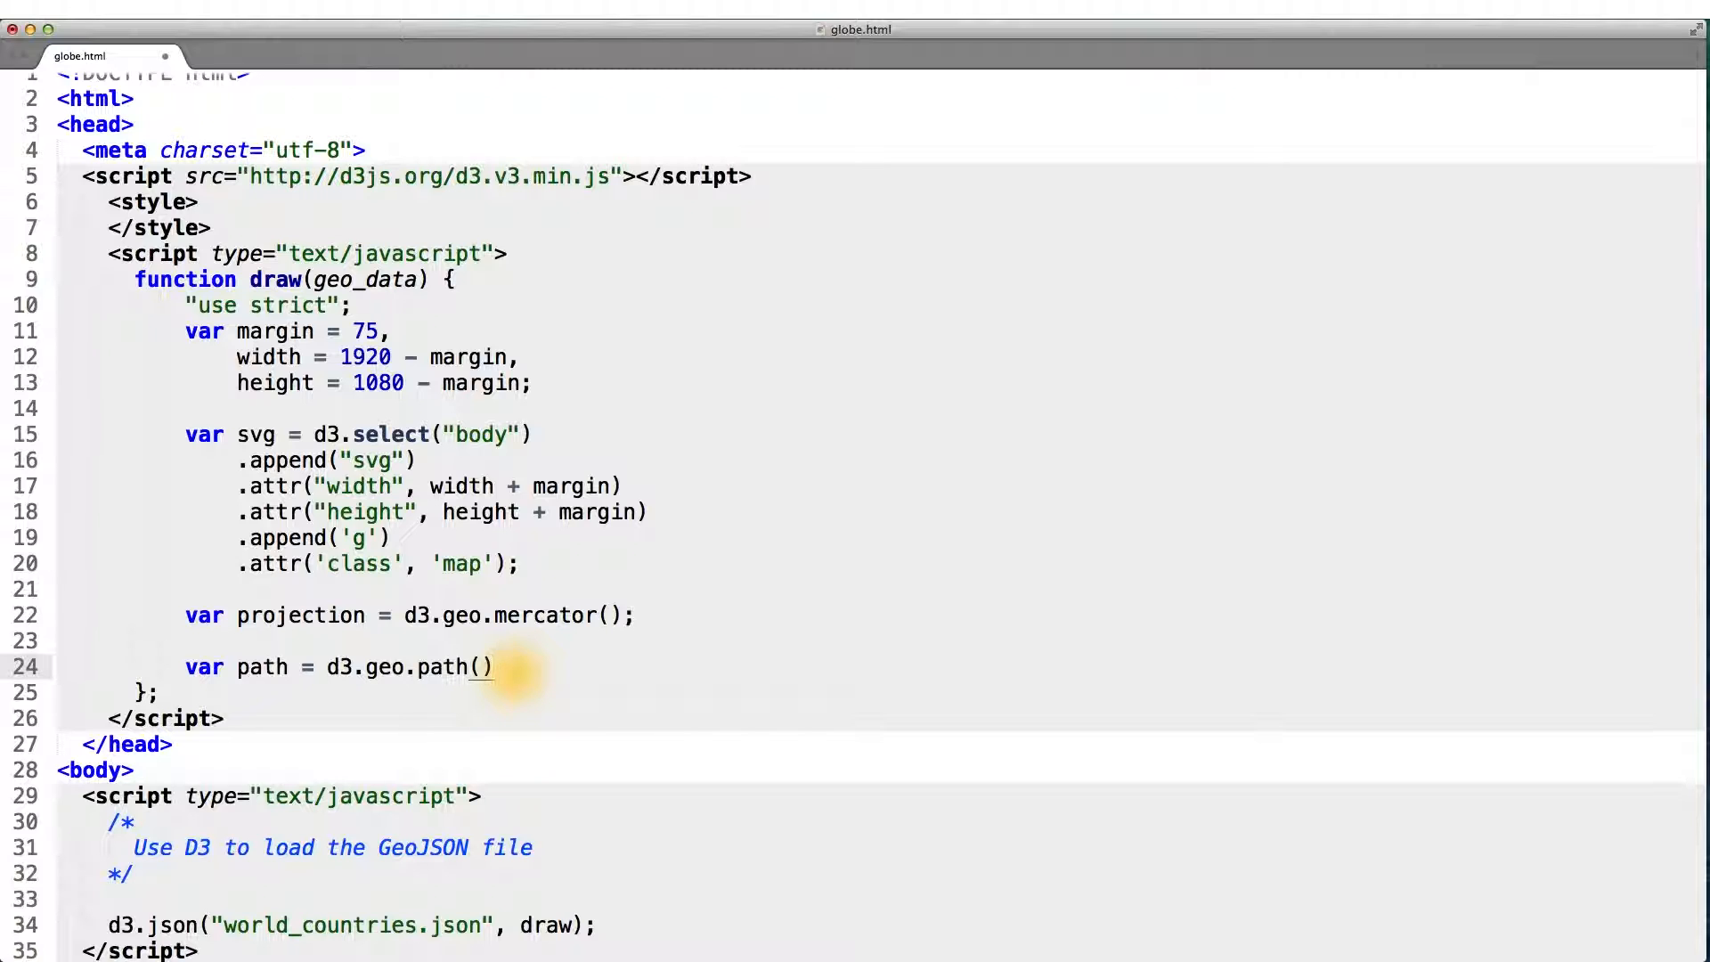
Append '.projection(projection)' to the path generator line and select the projection argument
text(.projection(projection);)
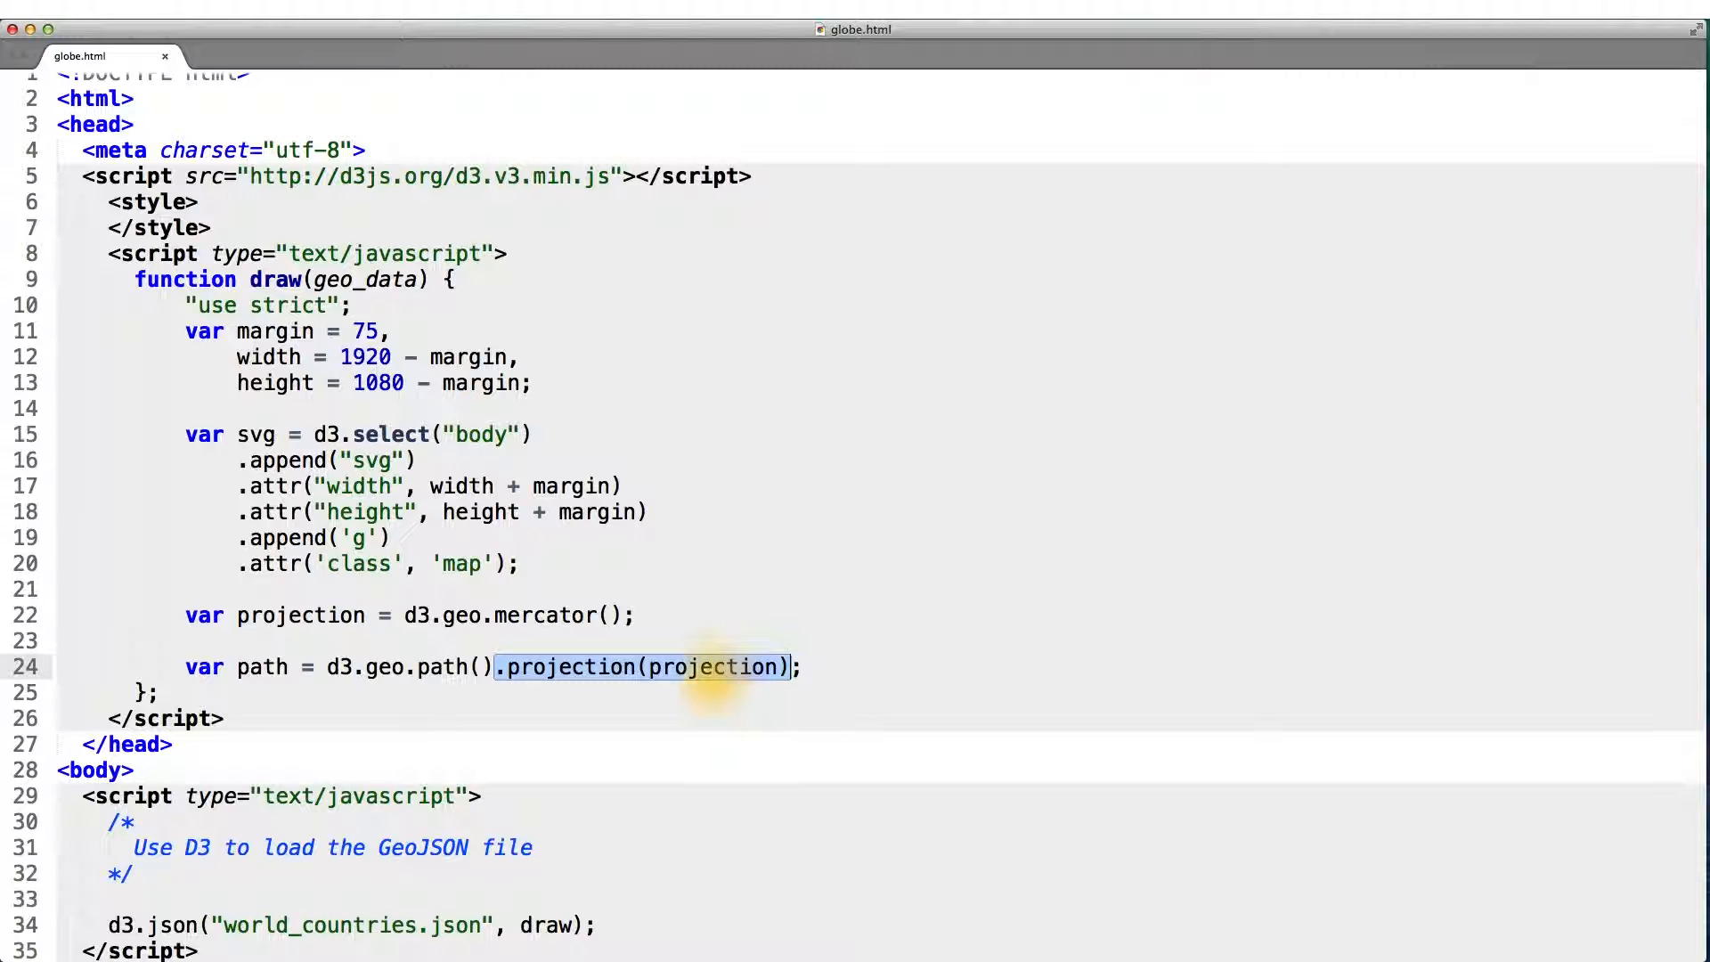
click(647, 666)
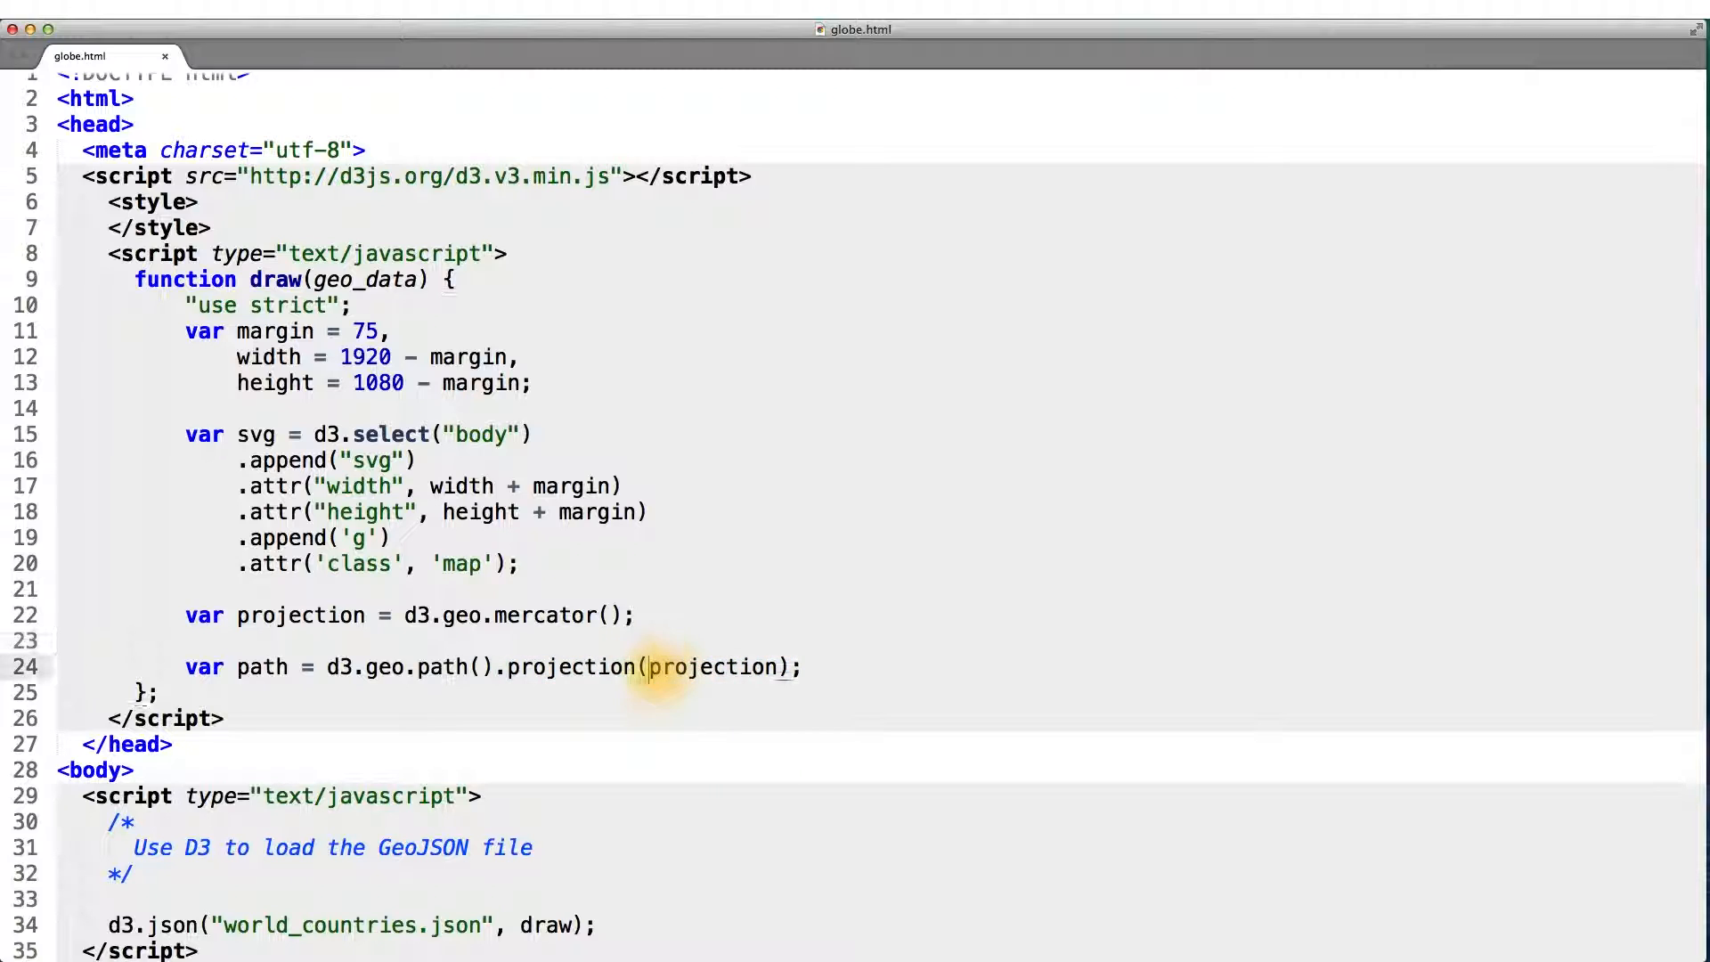
double_click(715, 666)
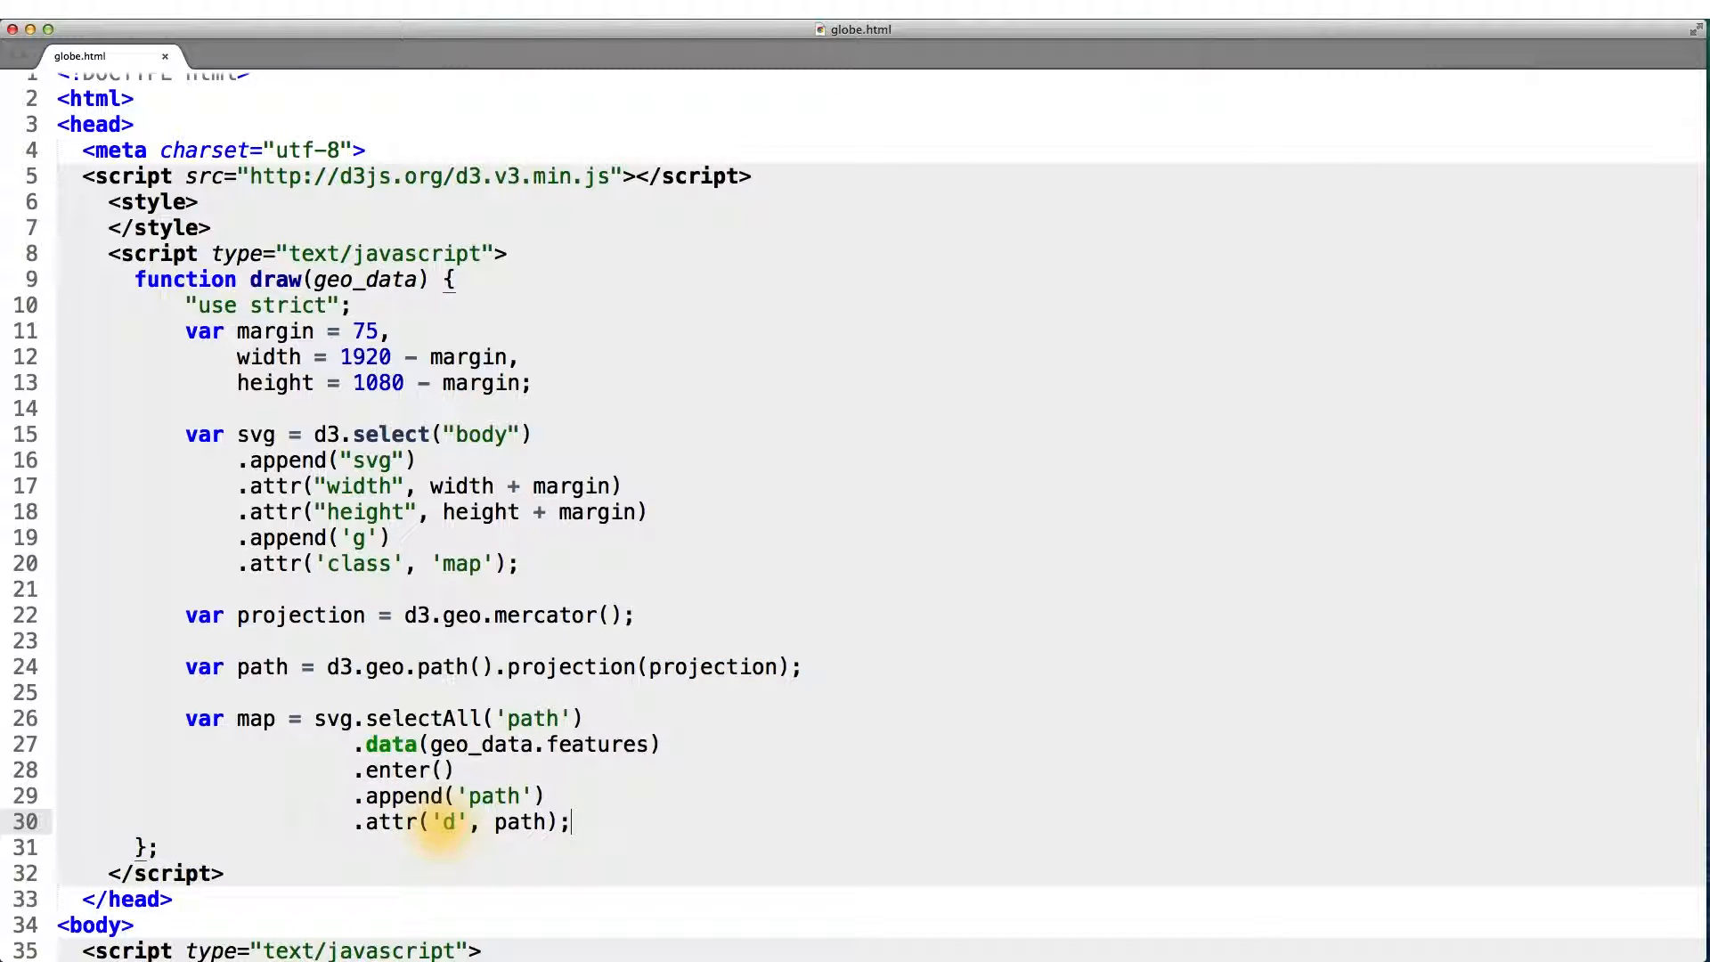
drag(185, 718, 567, 821)
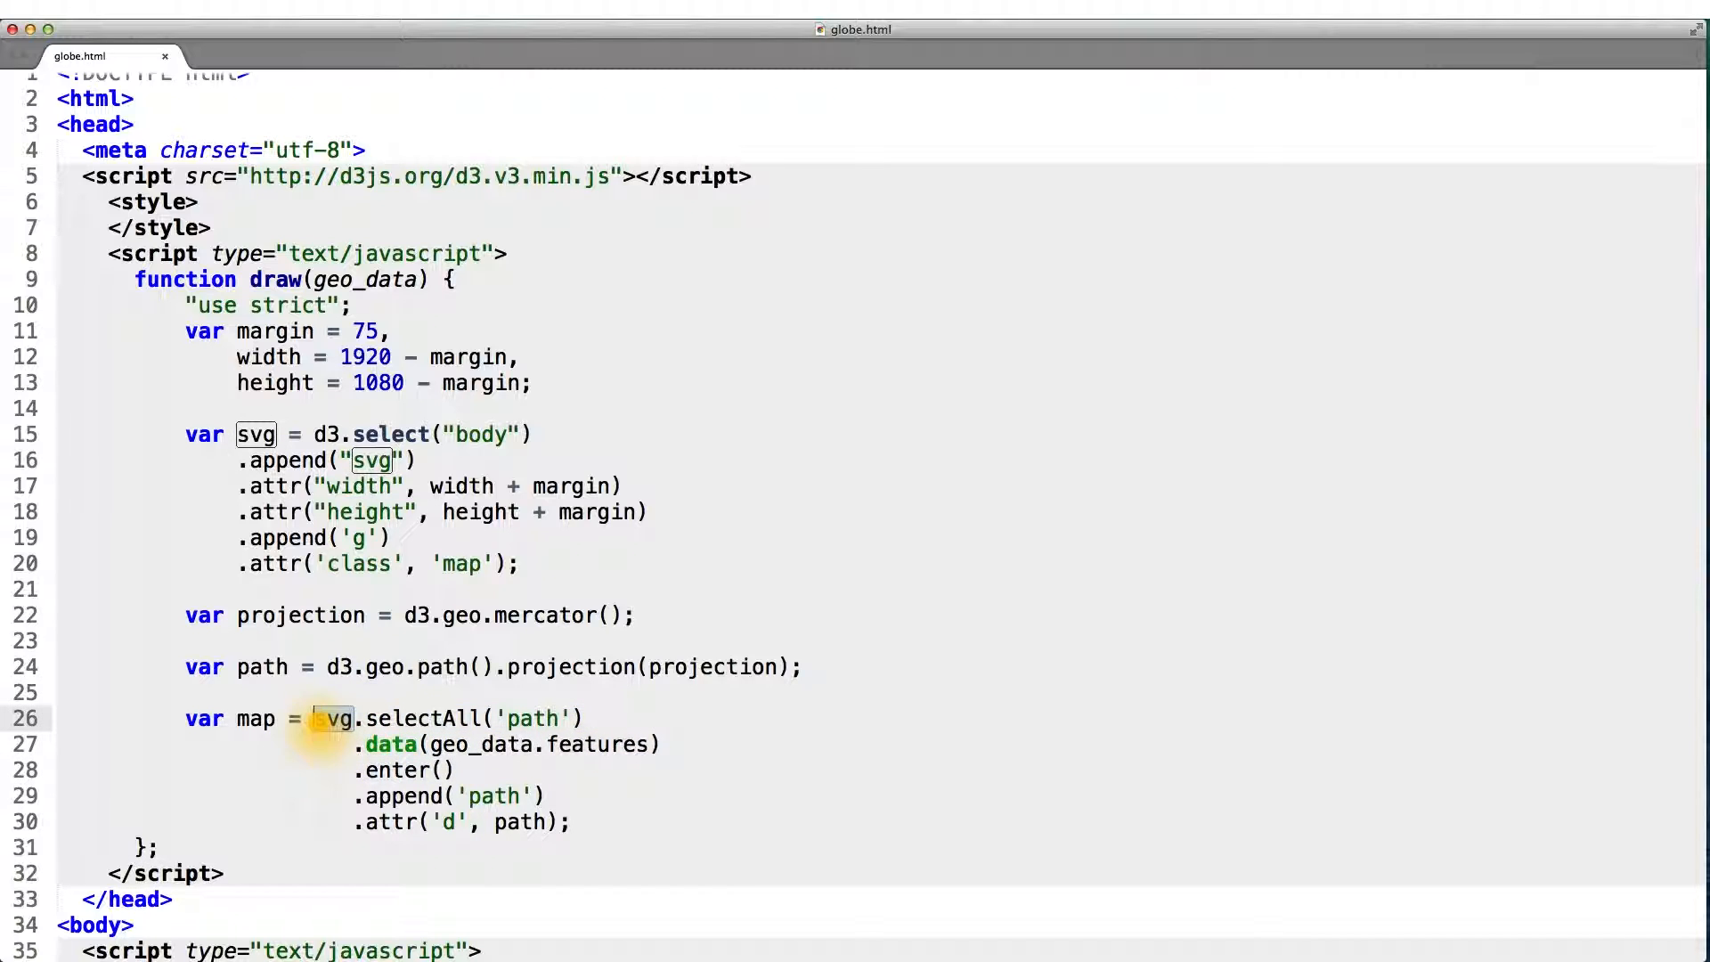
double_click(471, 718)
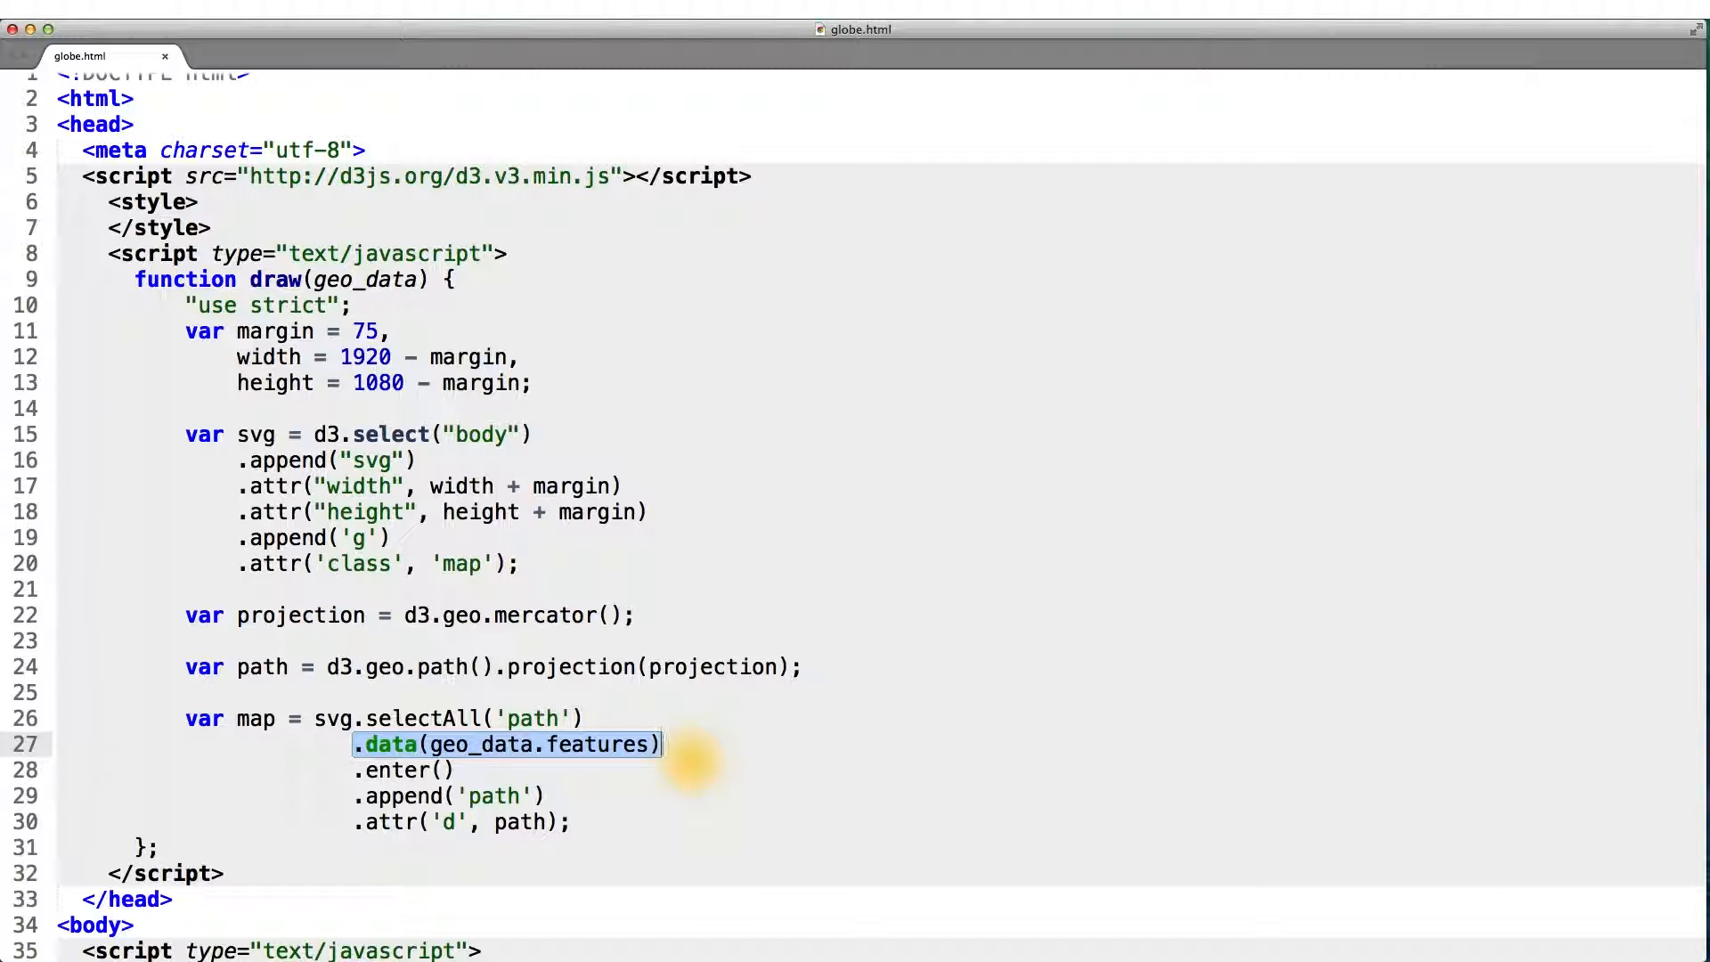
click(449, 769)
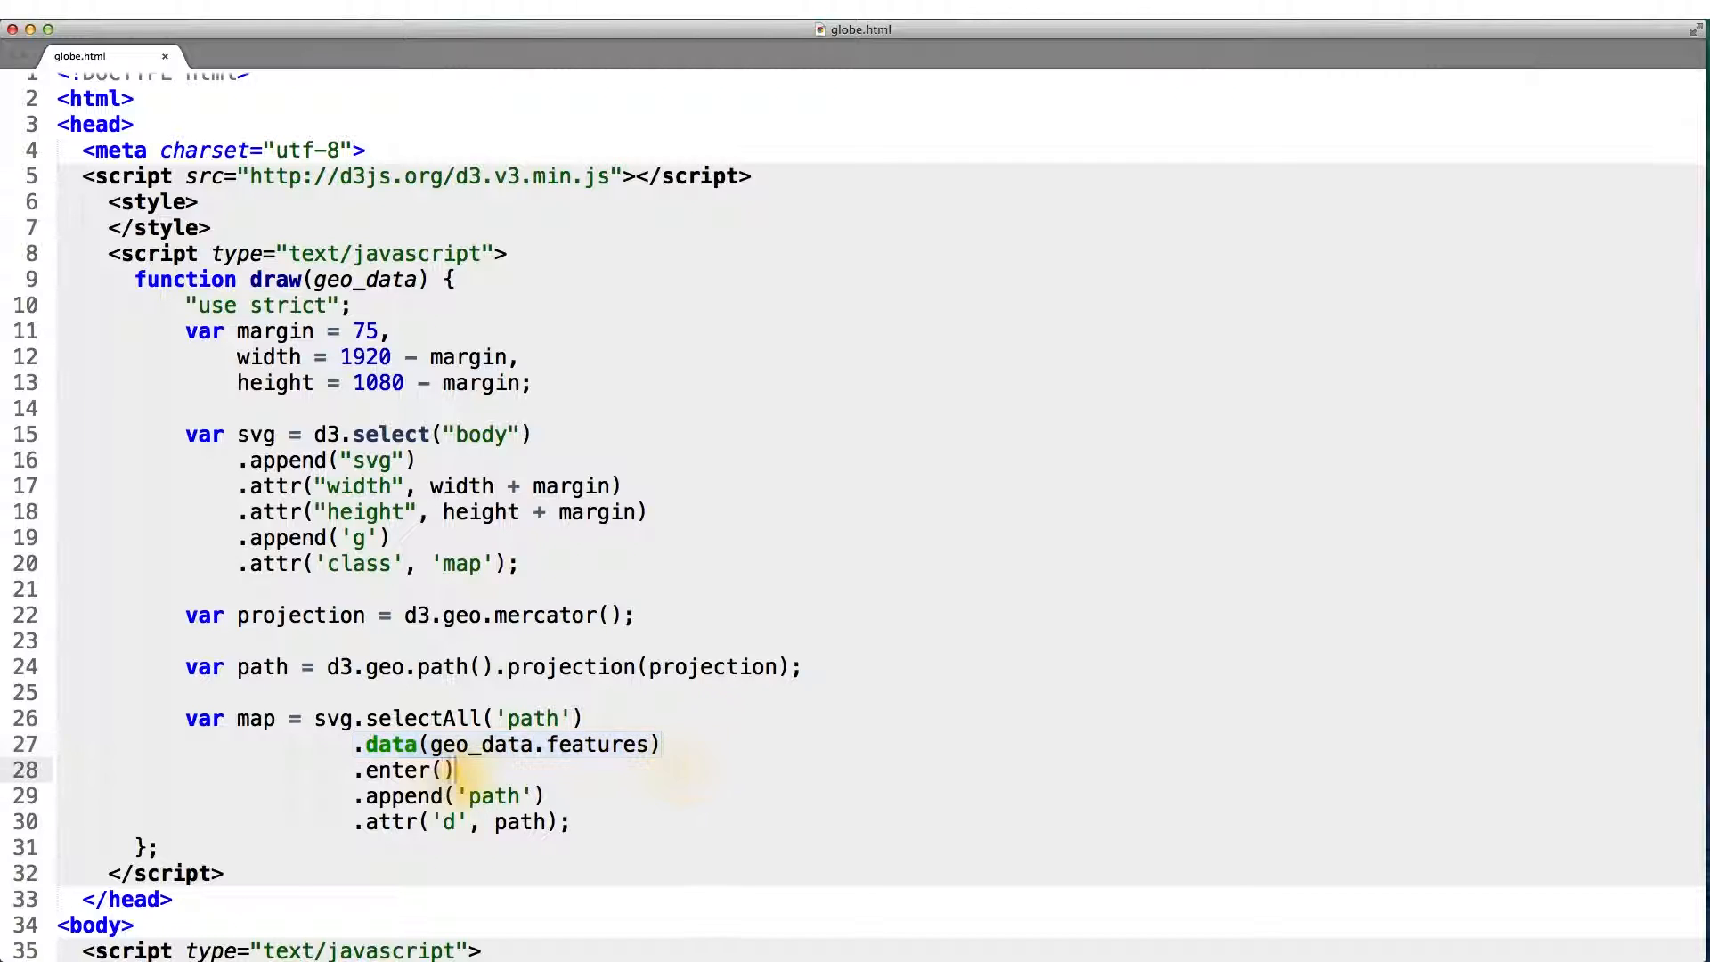
double_click(403, 769)
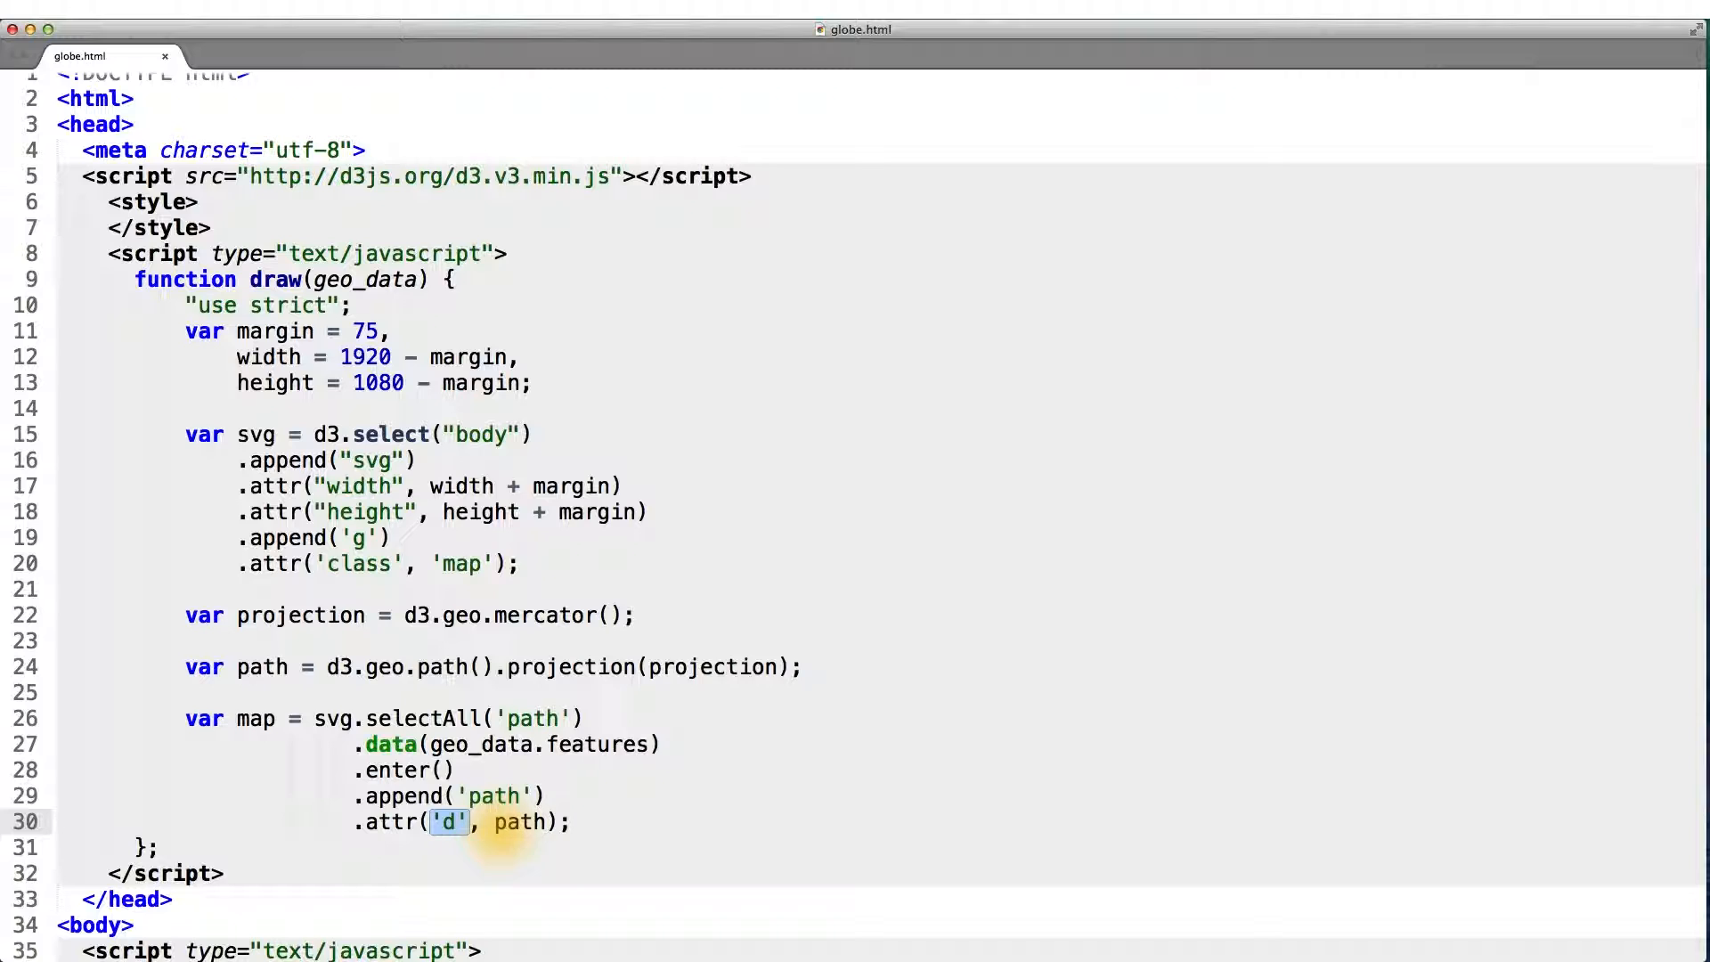
double_click(519, 821)
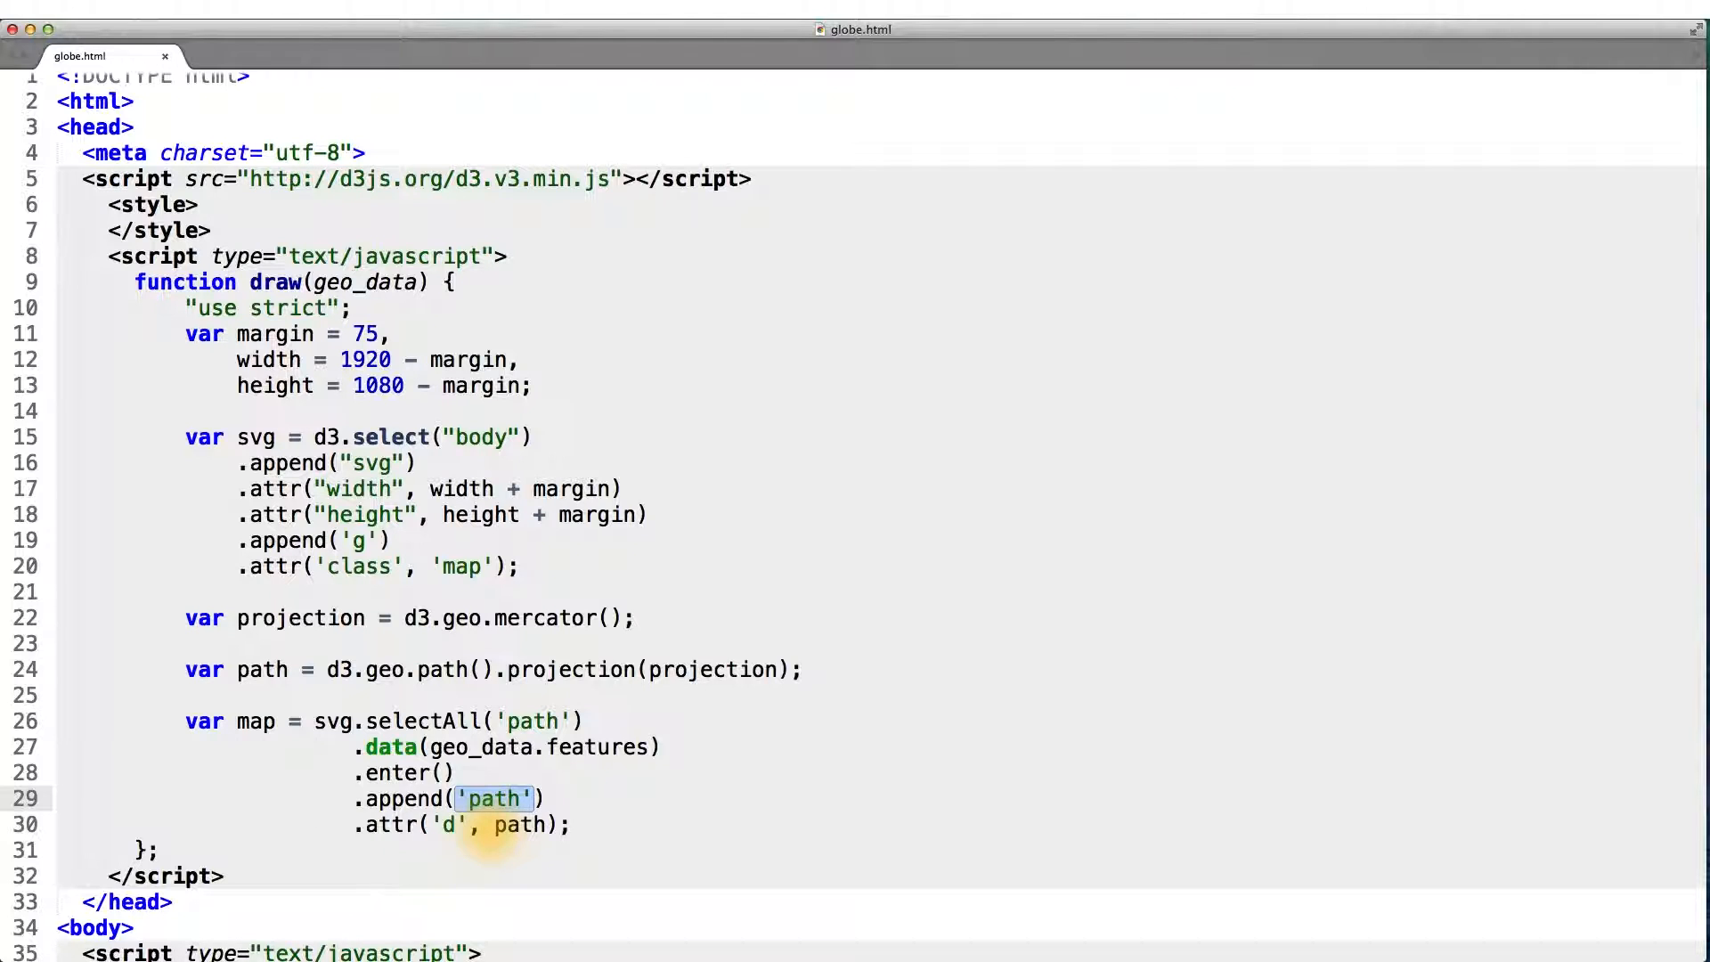
click(447, 825)
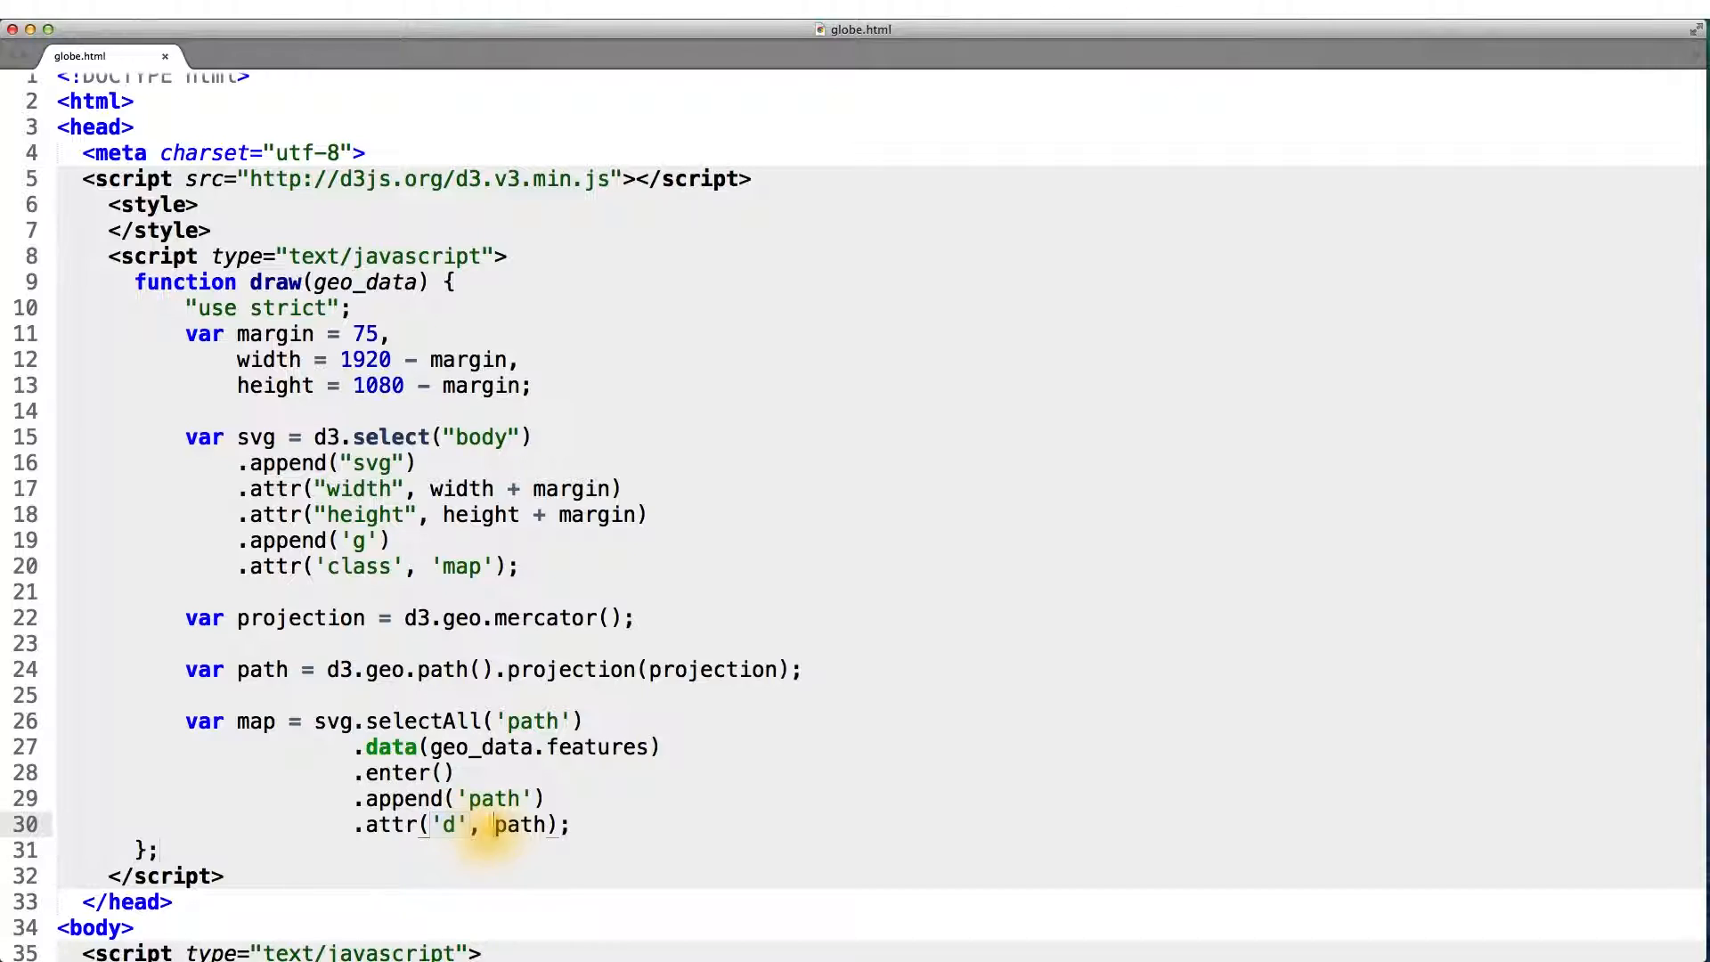
double_click(521, 824)
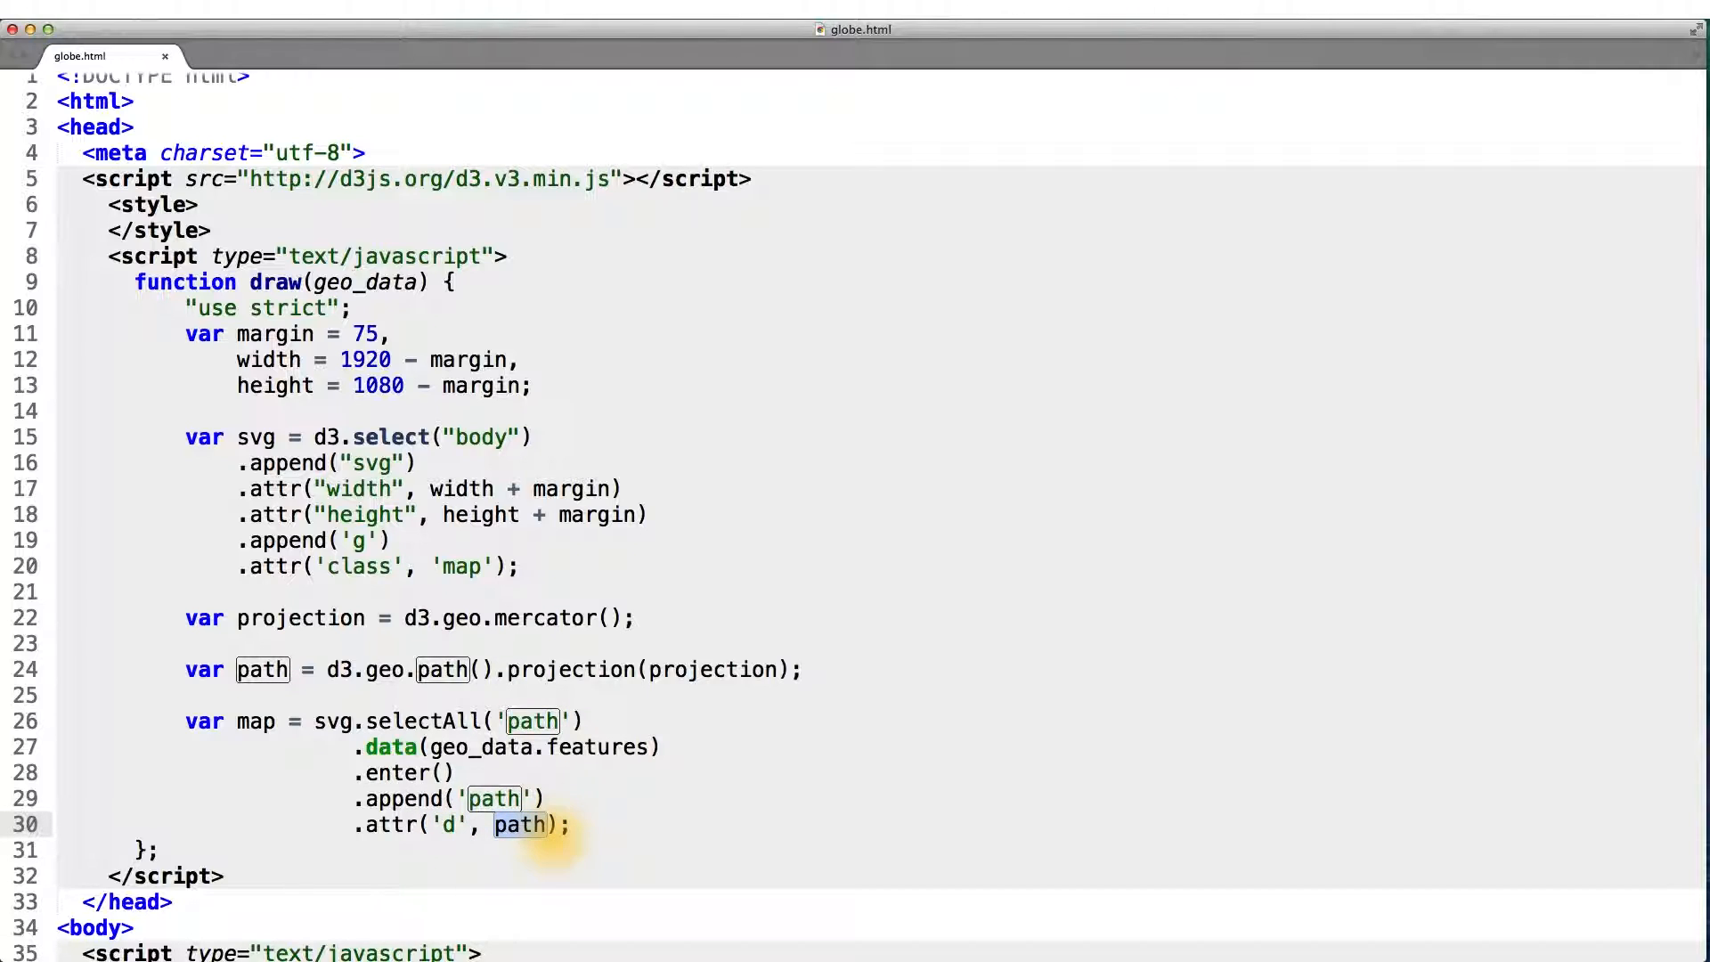